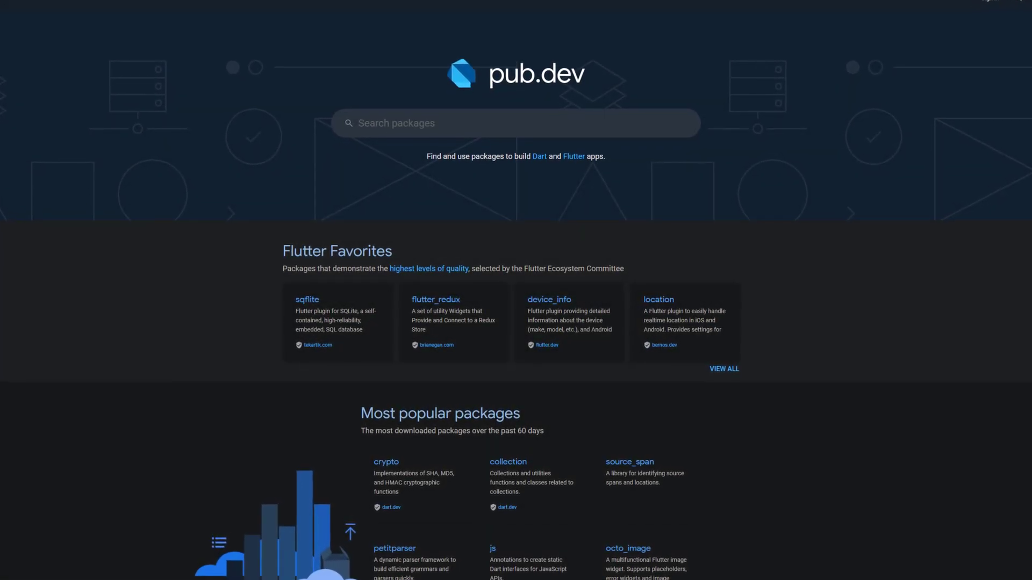
Scroll down the pub.dev home page
scroll("down", 3)
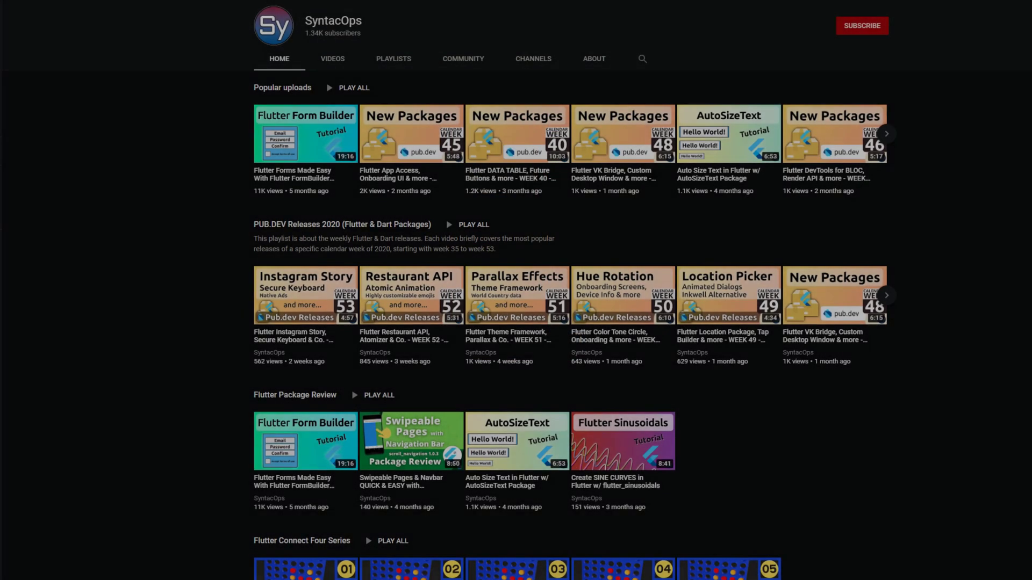
scroll("down", 3)
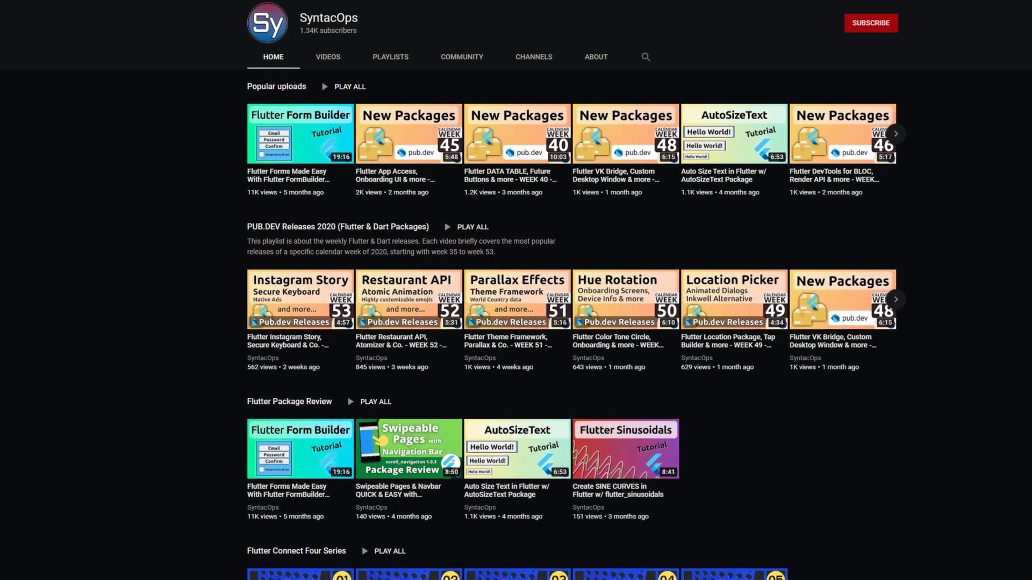
scroll("down", 3)
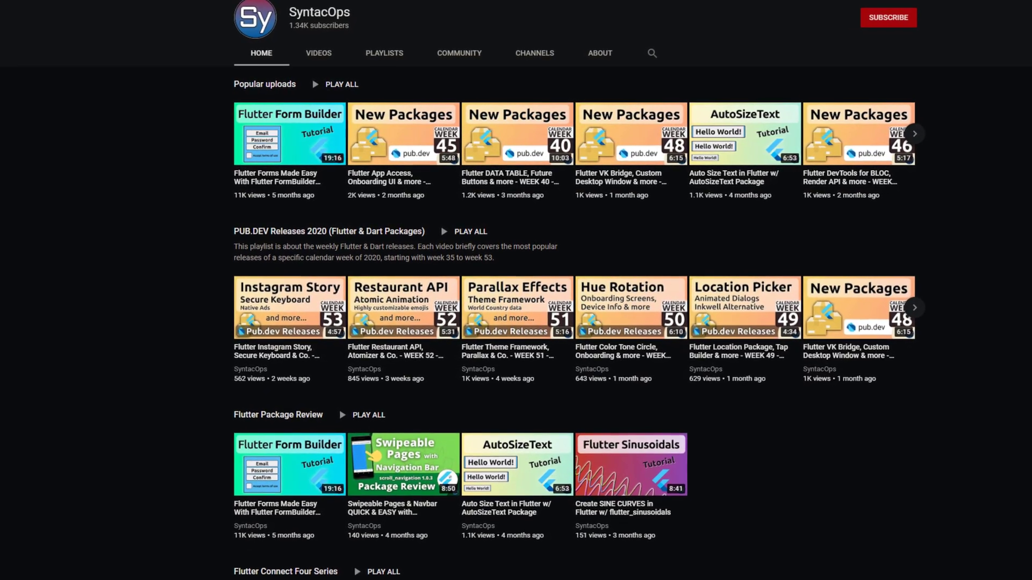
left_click(888, 18)
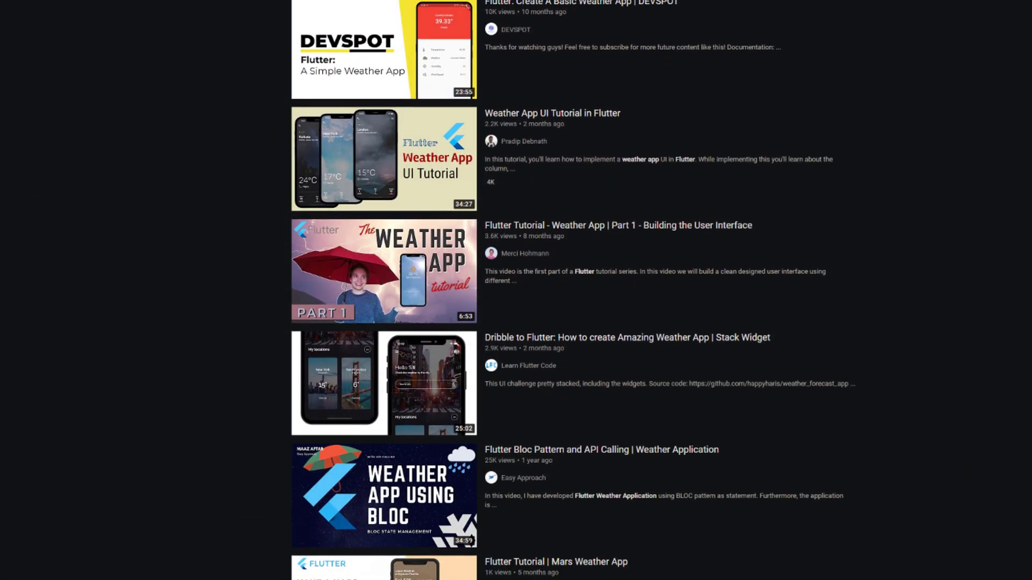
Scroll through the YouTube search results for Flutter weather app tutorials
scroll("down", 3)
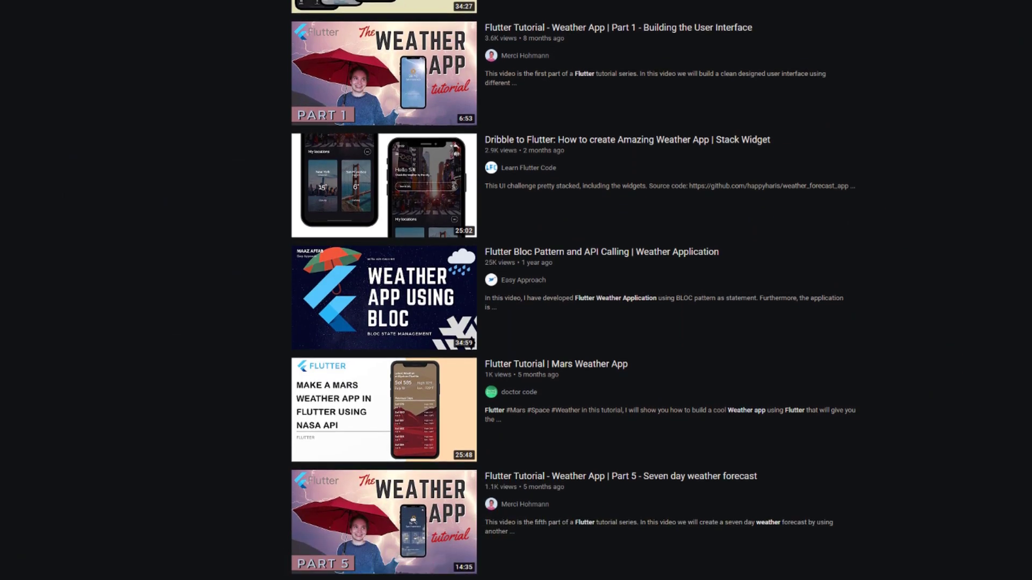
scroll("down", 3)
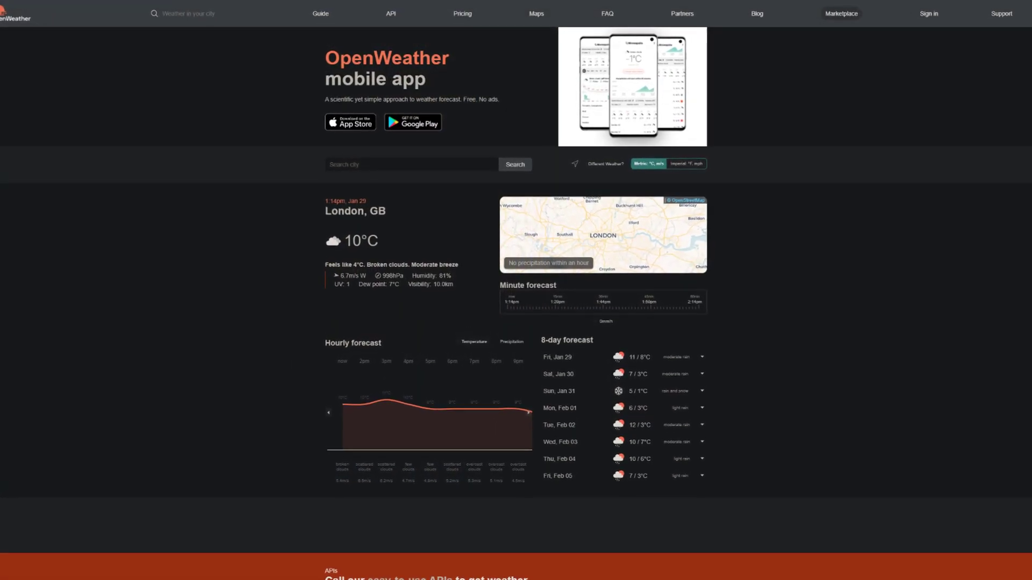
Scroll down OpenWeather's London forecast page
scroll("down", 3)
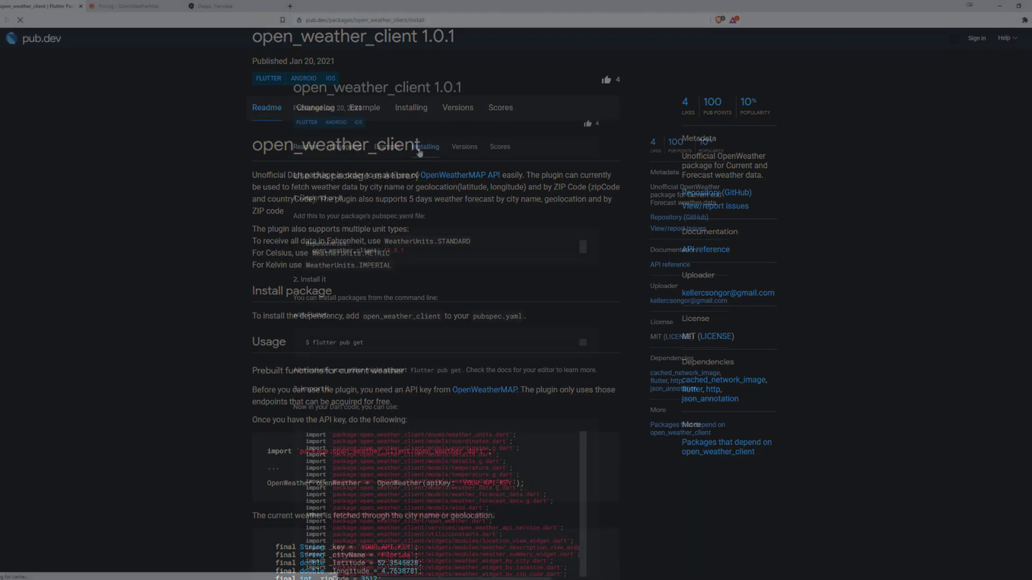
Show the open_weather_client Readme tab and its GitHub repository link
left_click(425, 146)
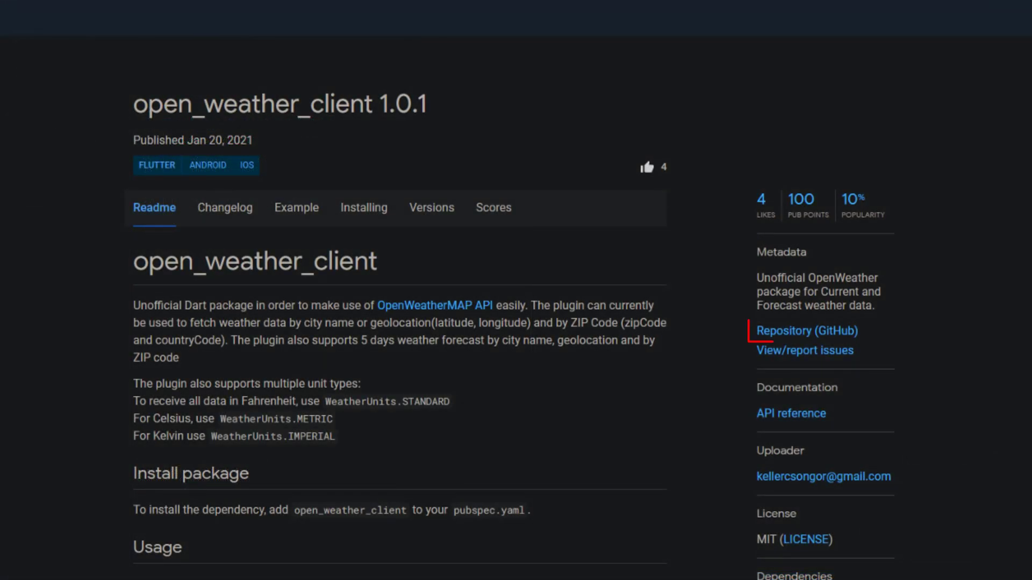
left_click(806, 330)
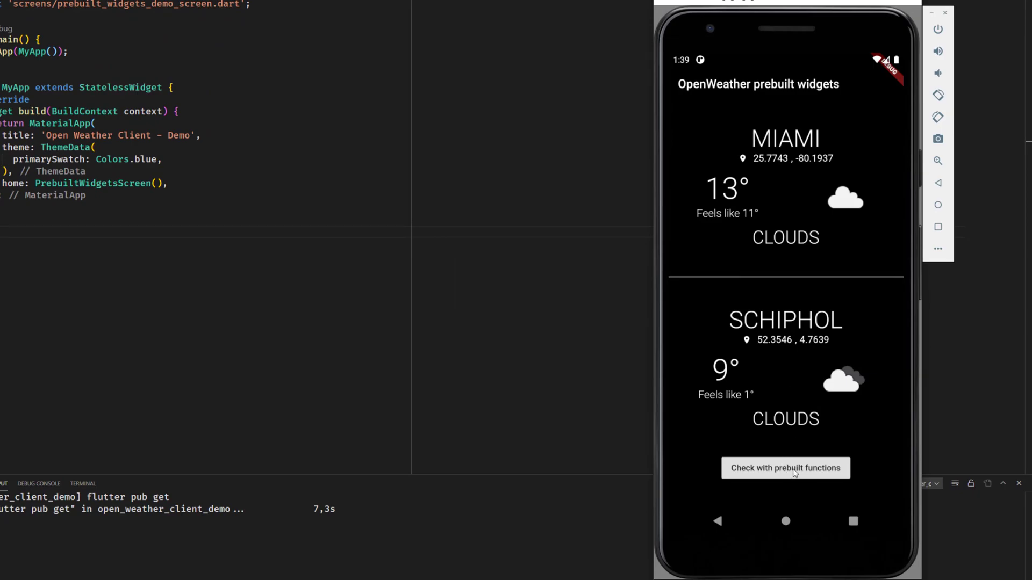
Open the demo's 'Check with prebuilt functions' screen in the emulator
left_click(785, 468)
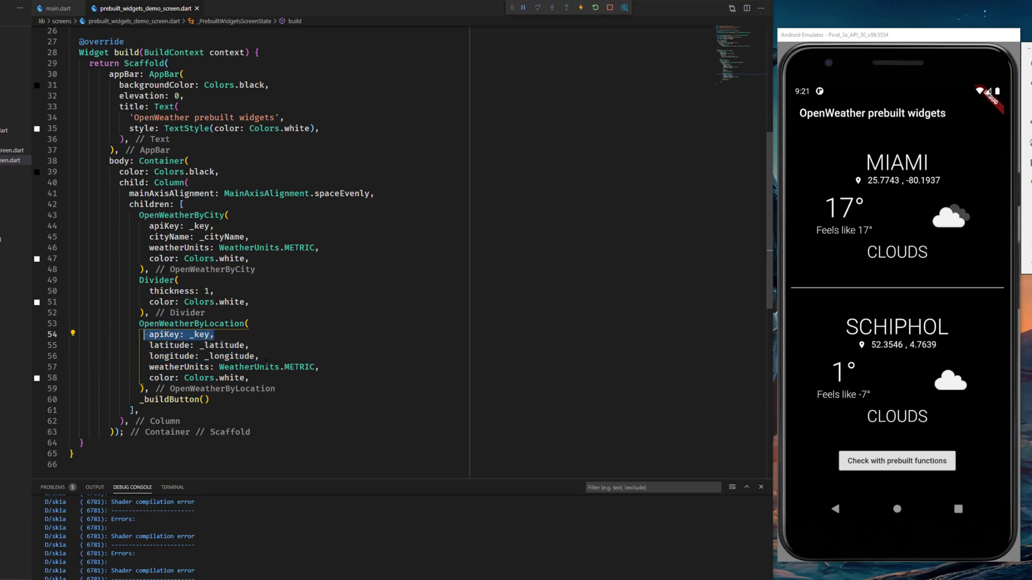
Review the Miami city and longitude settings, then scroll back to the build method
scroll("down", 3)
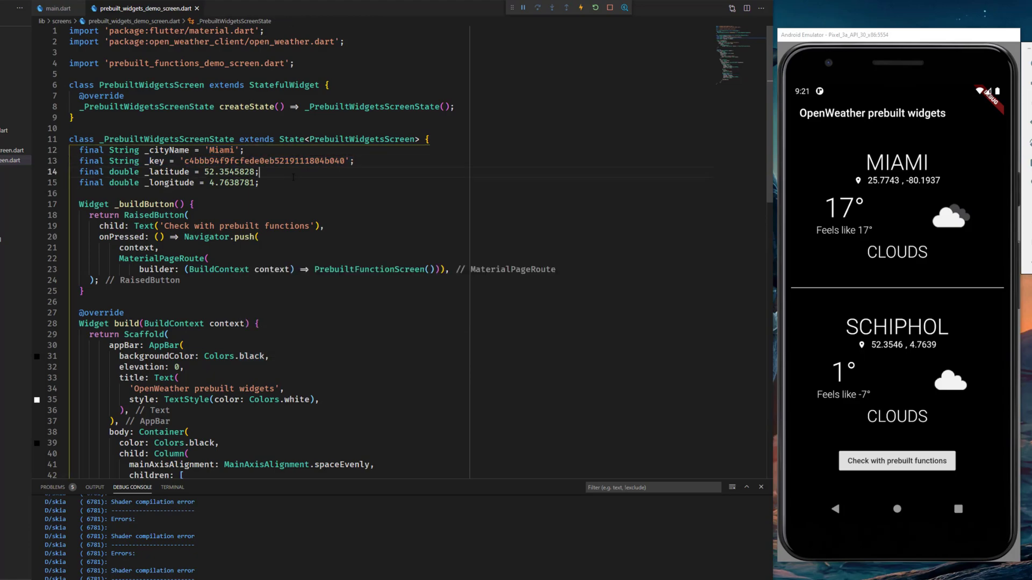
left_click(260, 182)
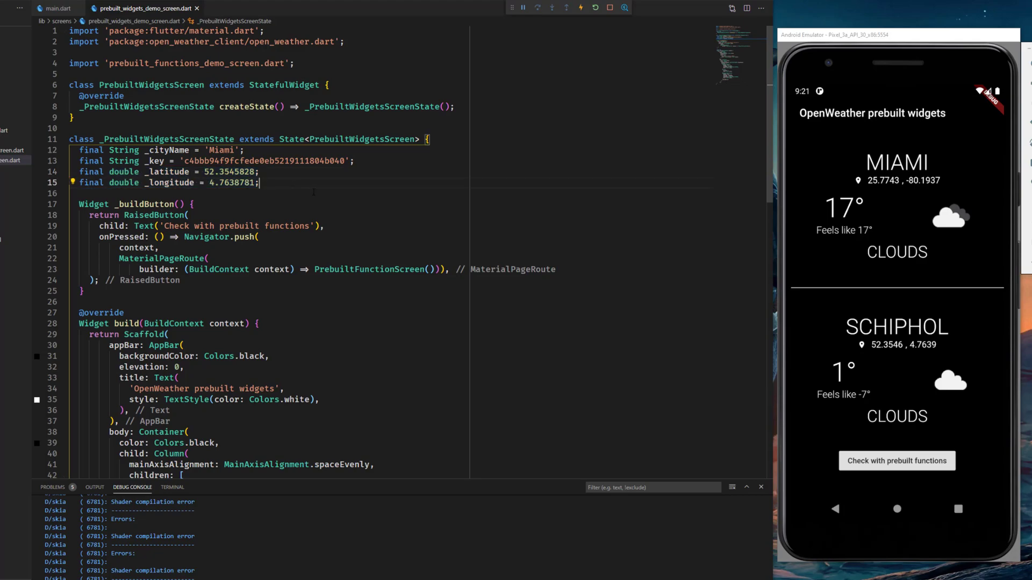
scroll("down", 3)
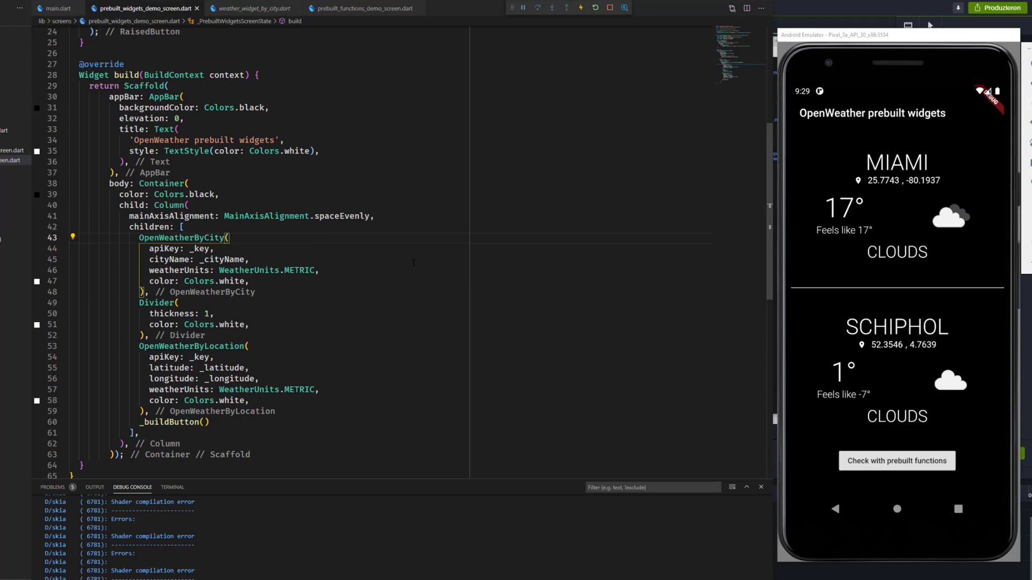
Inspect the OpenWeatherByCity widget source, then the prebuilt_functions_demo_screen.dart code
left_click(253, 8)
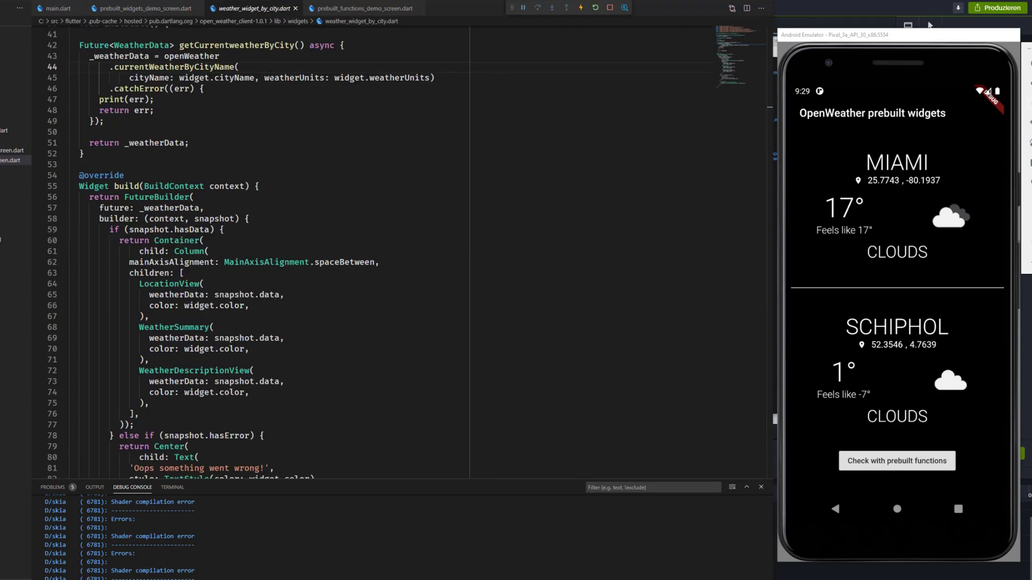
scroll("down", 3)
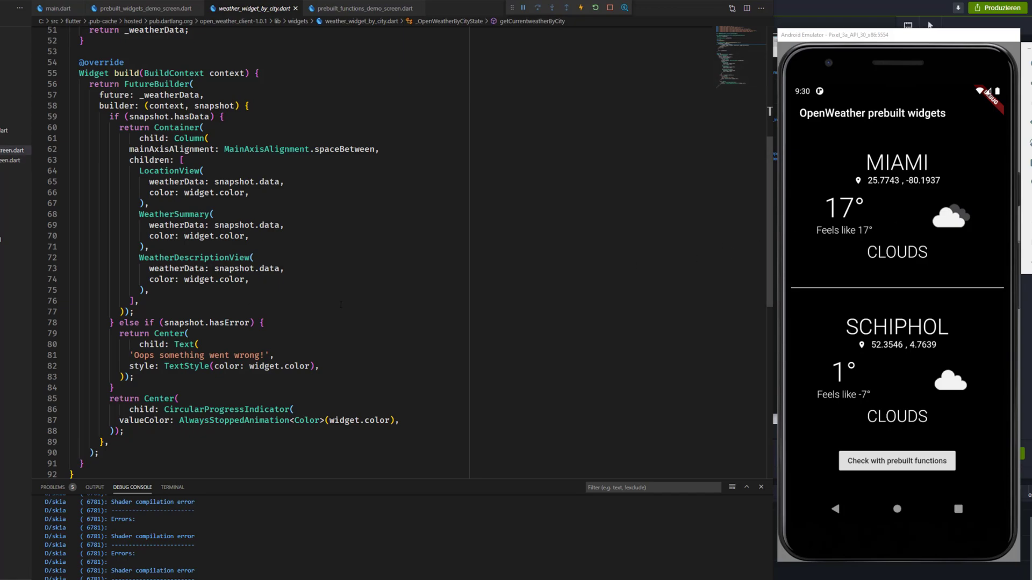
left_click(363, 8)
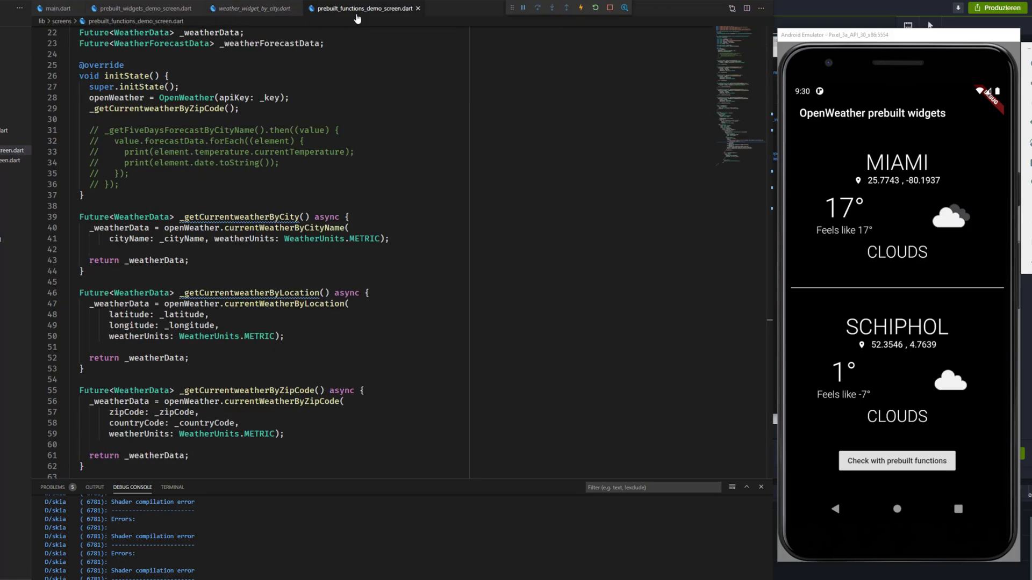
scroll("down", 3)
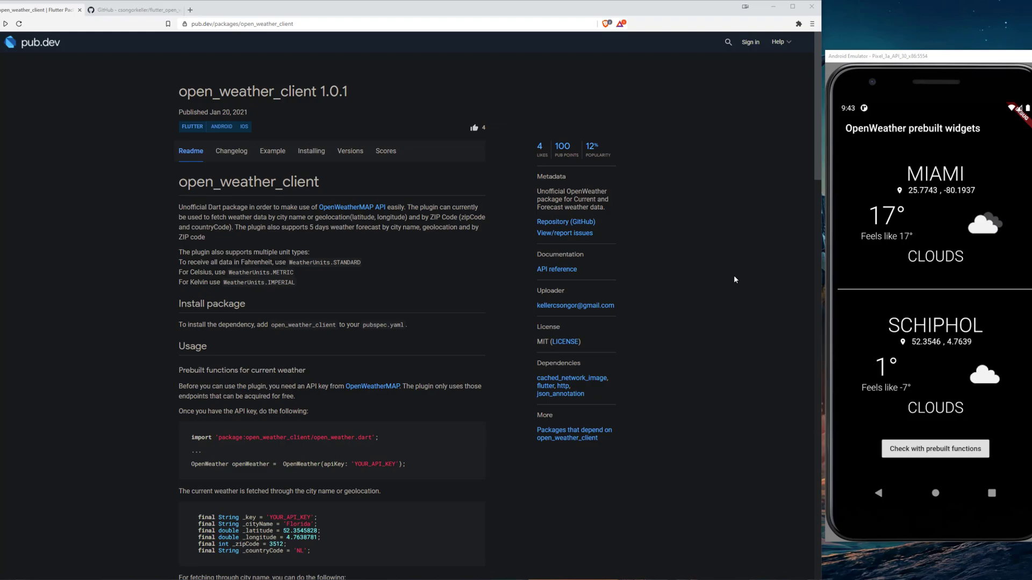
mouse_move(821, 305)
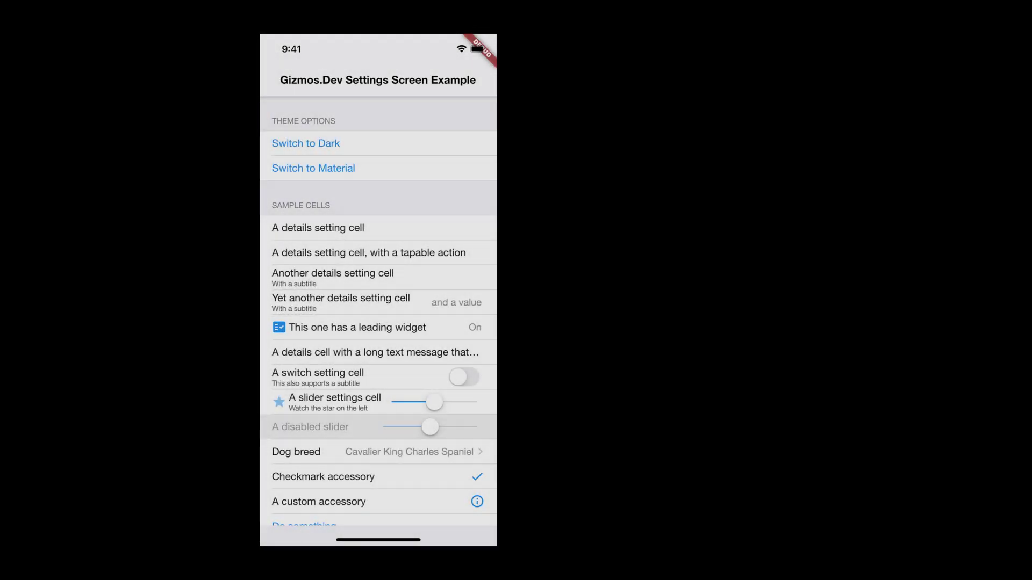
Scroll through the gizmos_settings_screen Readme, Installation and Usage sections
left_click(306, 143)
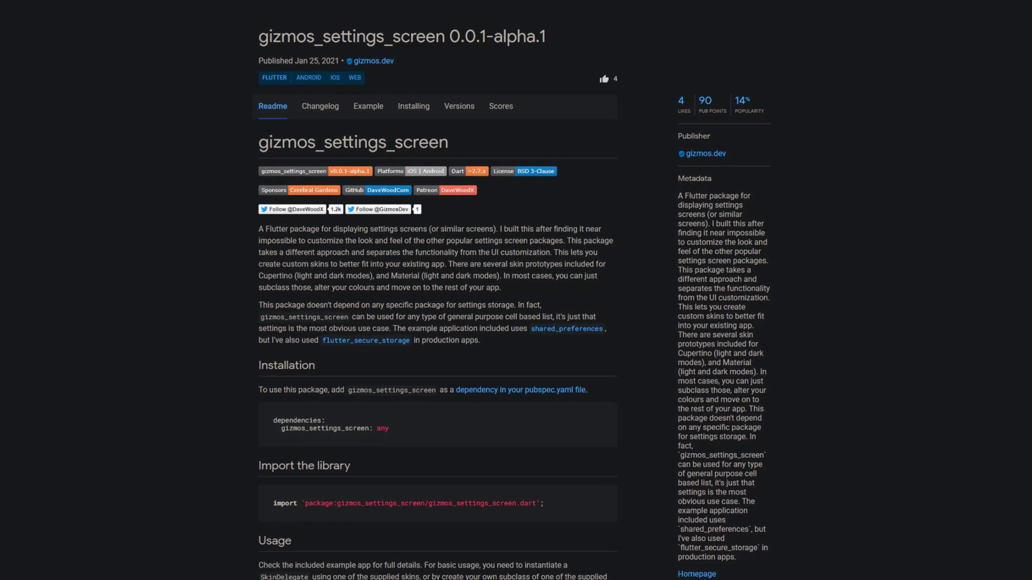
scroll("down", 3)
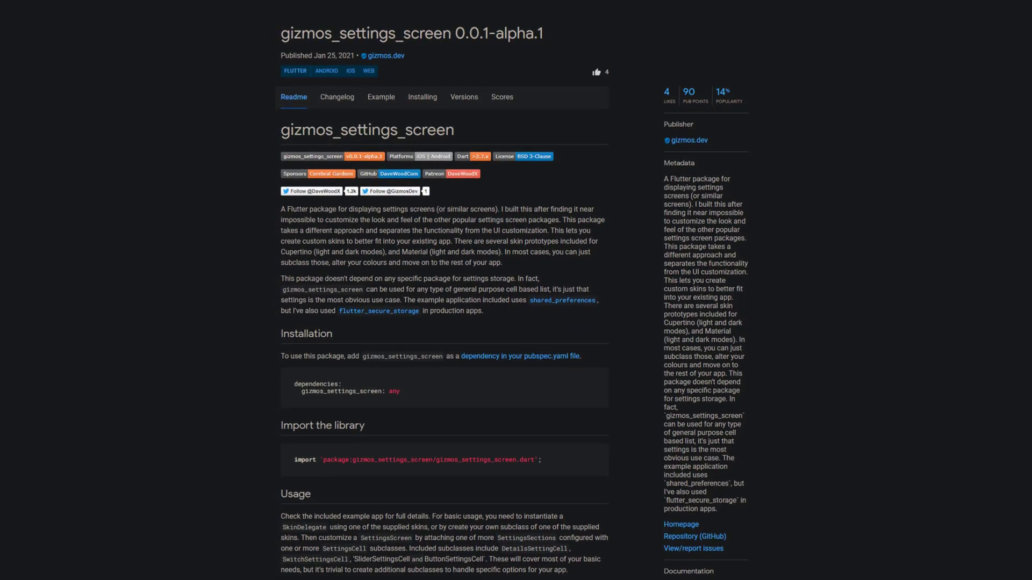
scroll("down", 3)
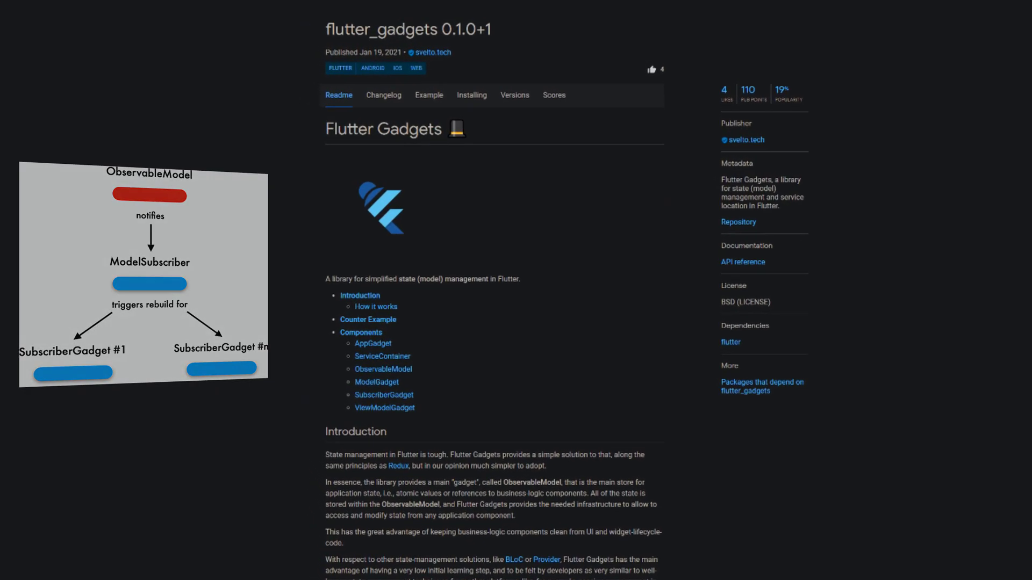
Scroll through the flutter_gadgets 0.1.0+1 Readme
scroll("down", 3)
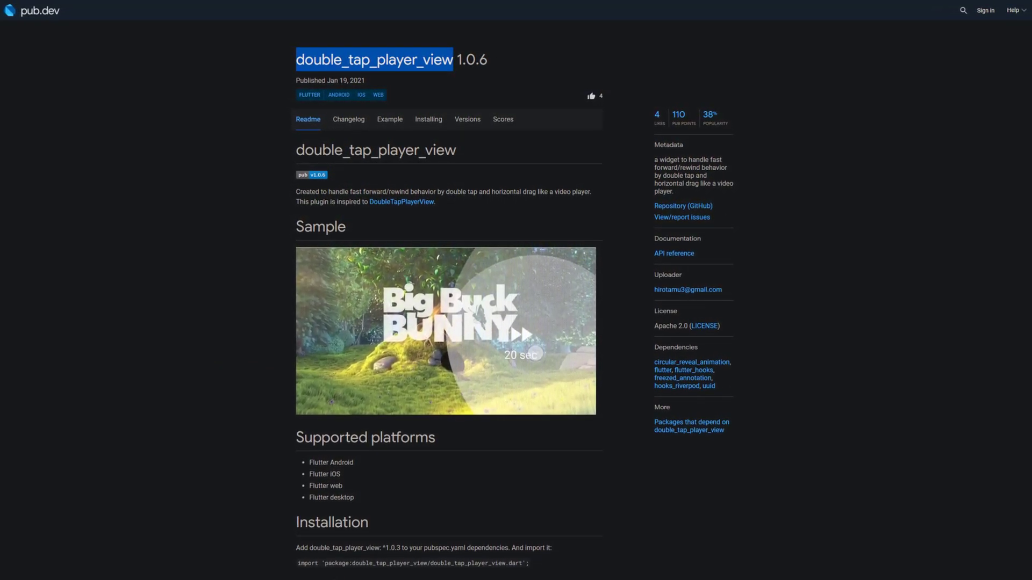
Scroll through the double_tap_player_view 1.0.6 Readme and its Big Buck Bunny sample
scroll("down", 3)
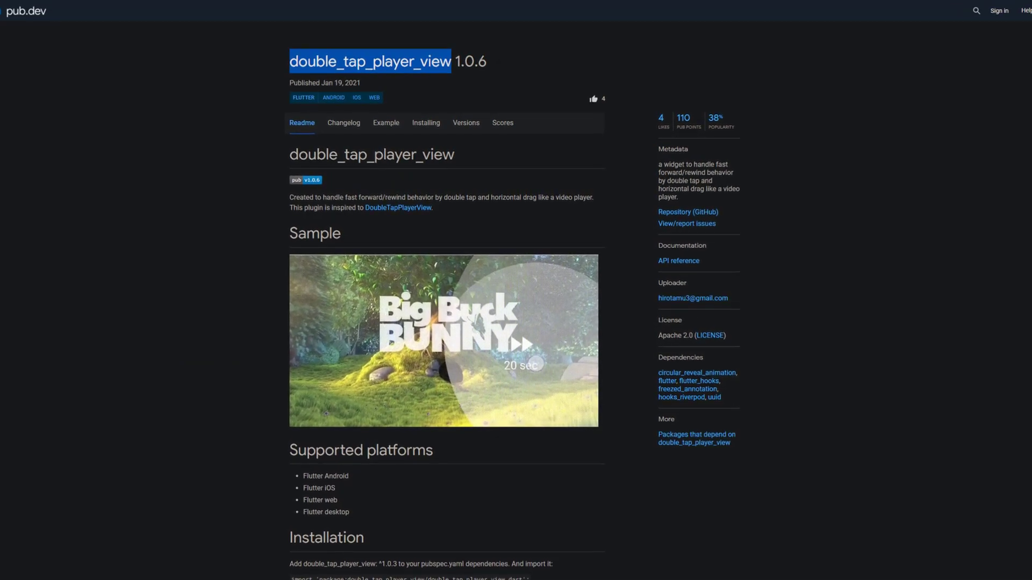
scroll("down", 3)
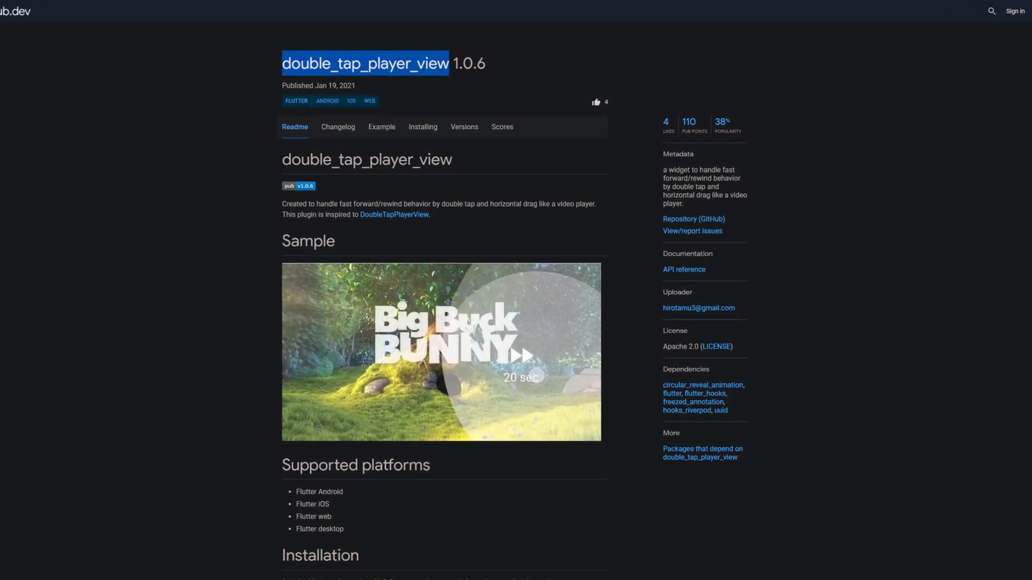
scroll("down", 3)
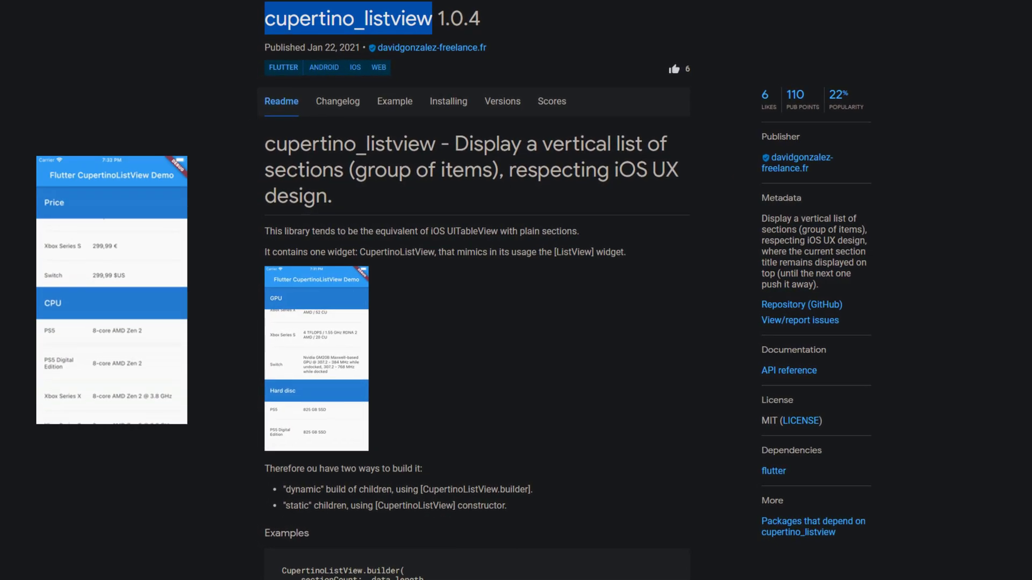
Scroll down the cupertino_listview 1.0.4 Readme while the sectioned list demo plays
scroll("down", 3)
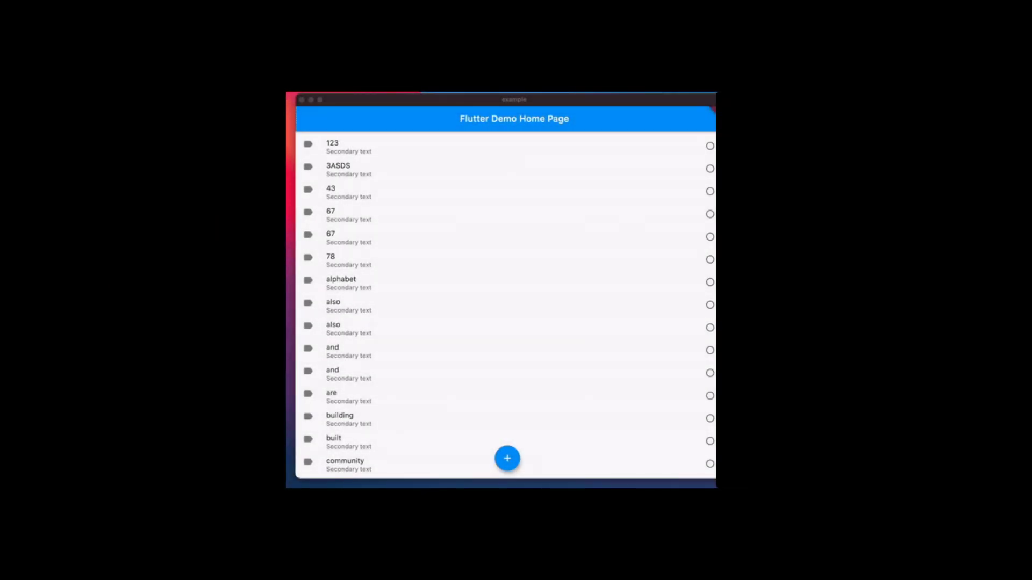
Scroll the alphabet_scroll_view 0.2.0 page down to its Features section and demo GIF
scroll("down", 3)
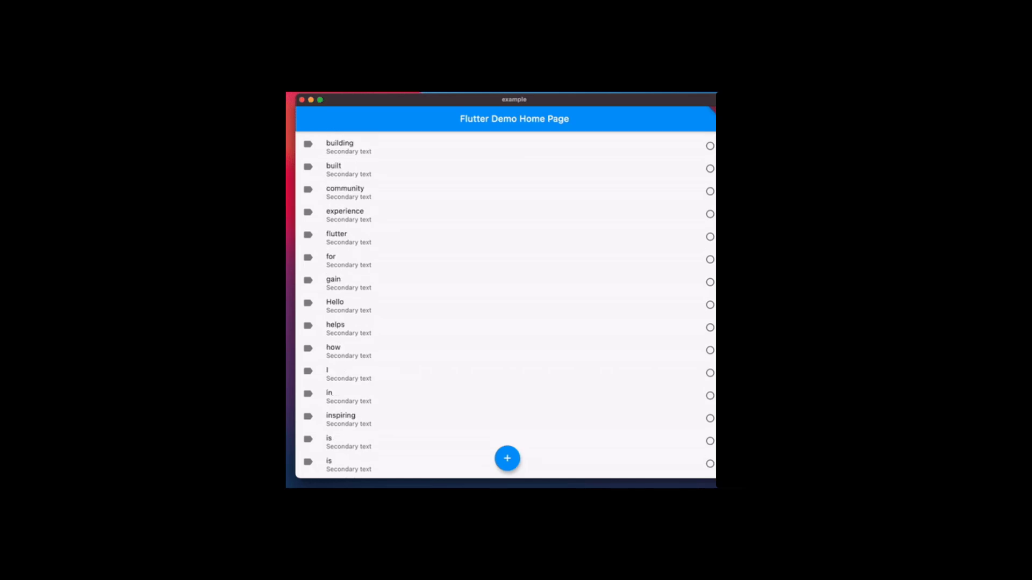
scroll("down", 3)
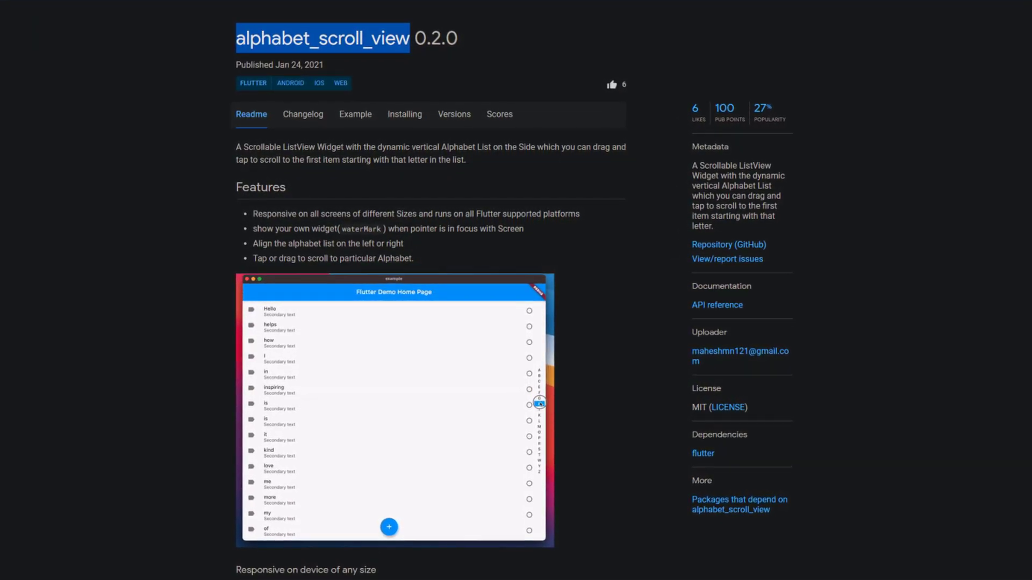
scroll("down", 3)
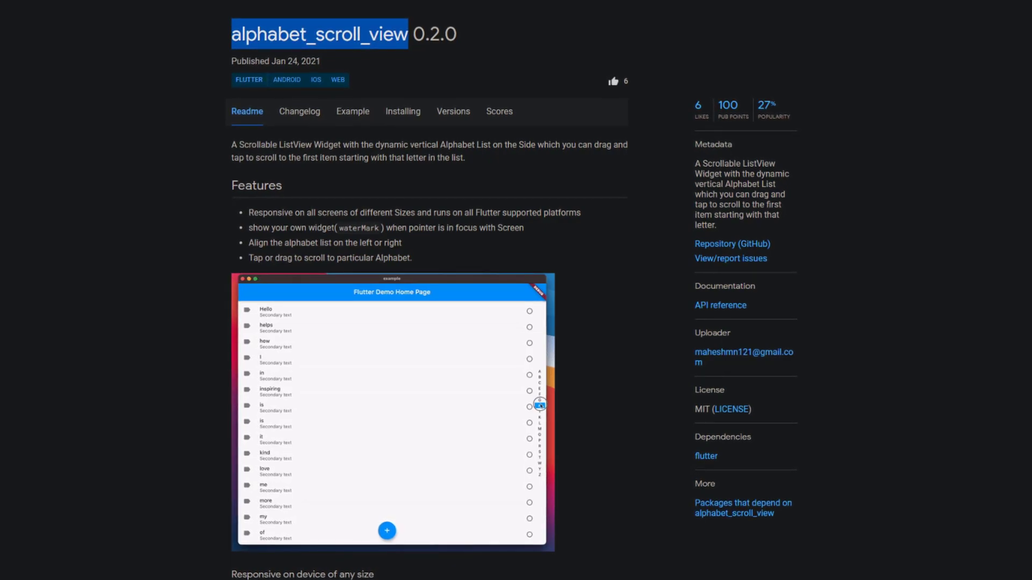
scroll("down", 3)
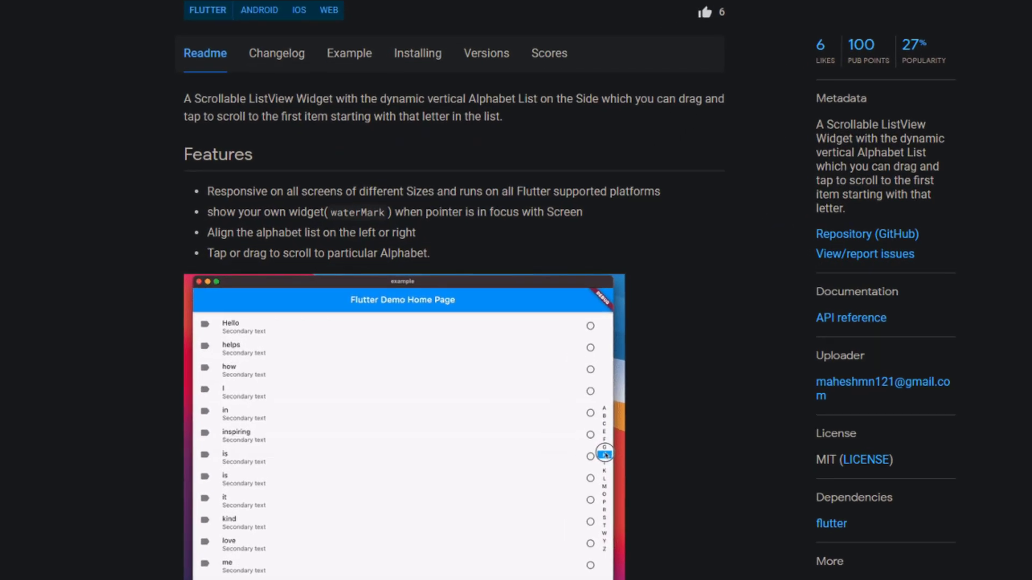
scroll("down", 3)
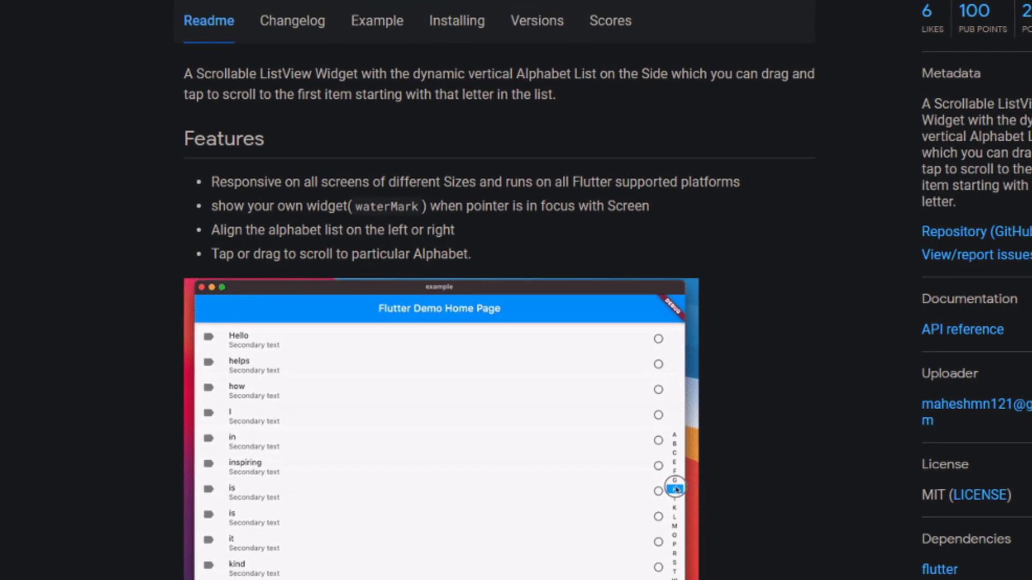
scroll("down", 3)
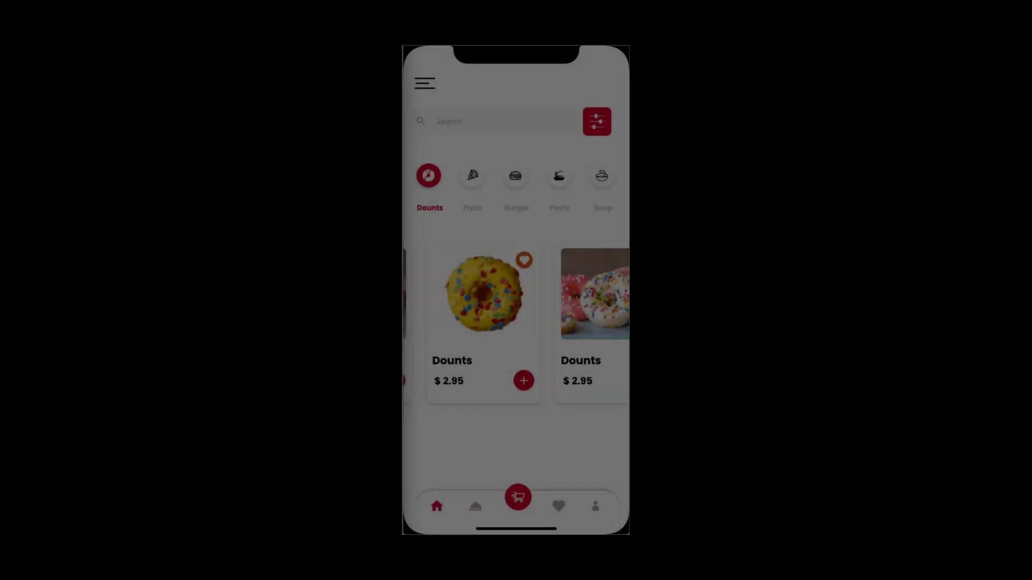
Go to the drawer_swipe 0.0.3 page and scroll through its Readme
left_click(424, 83)
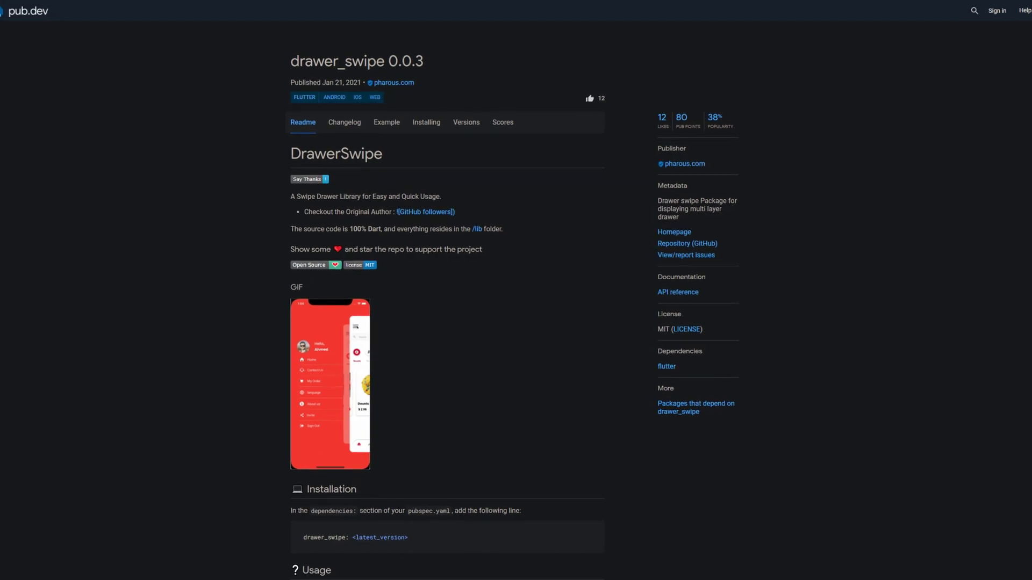
scroll("down", 3)
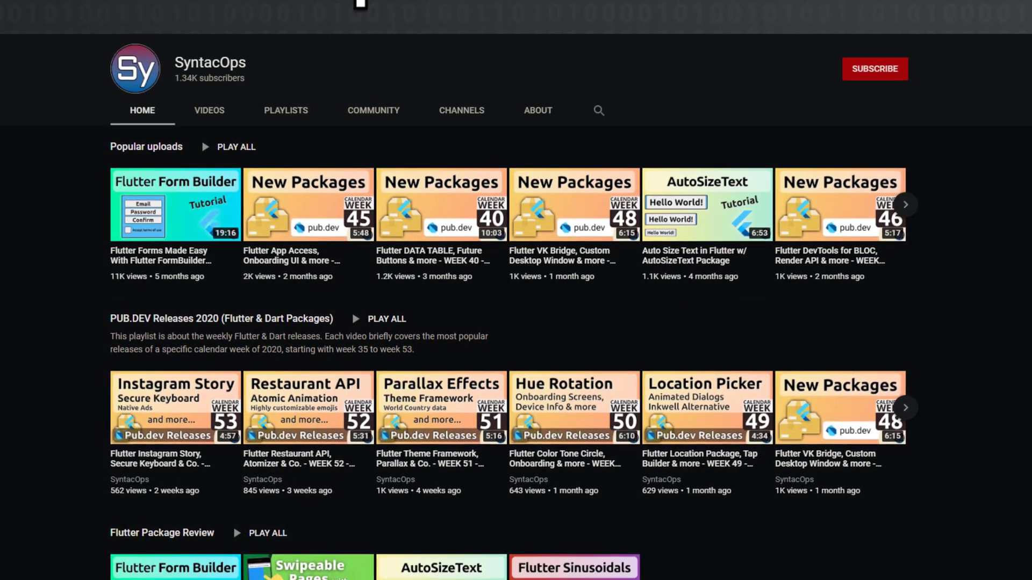
Scroll the SyntacOps Home tab to the Flutter Package Review playlist and Connect Four Series
scroll("down", 3)
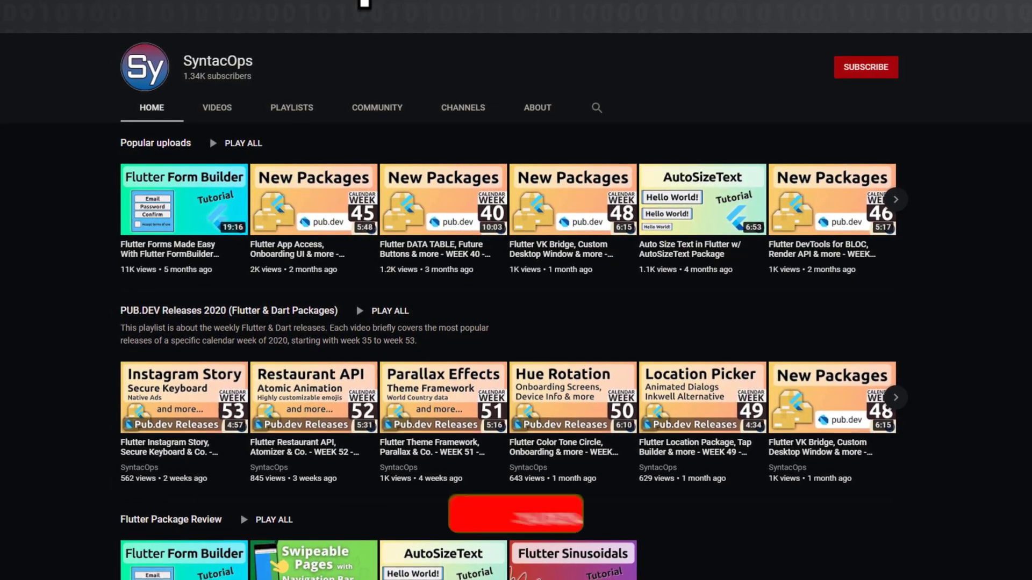
left_click(864, 67)
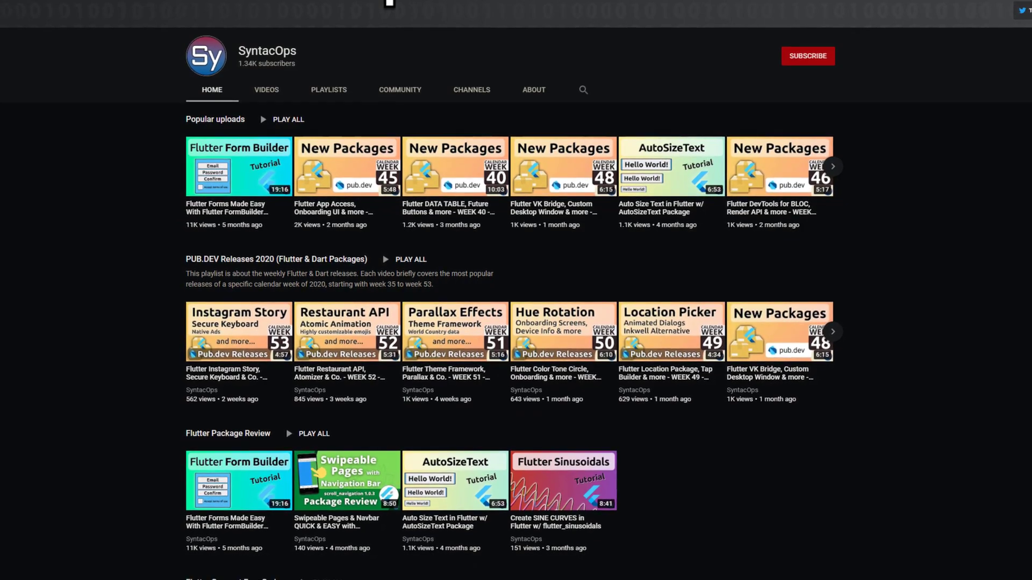
scroll("down", 3)
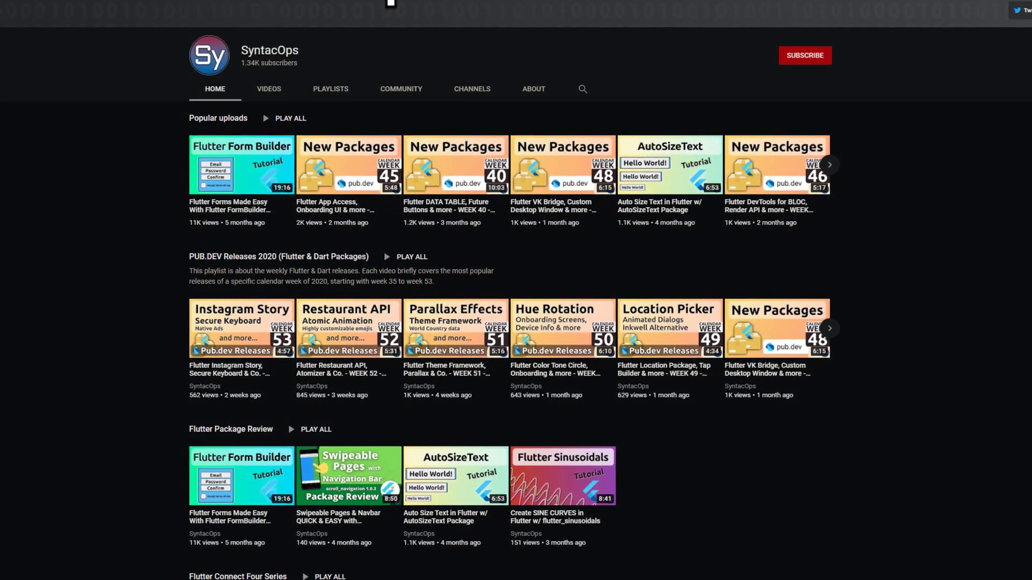